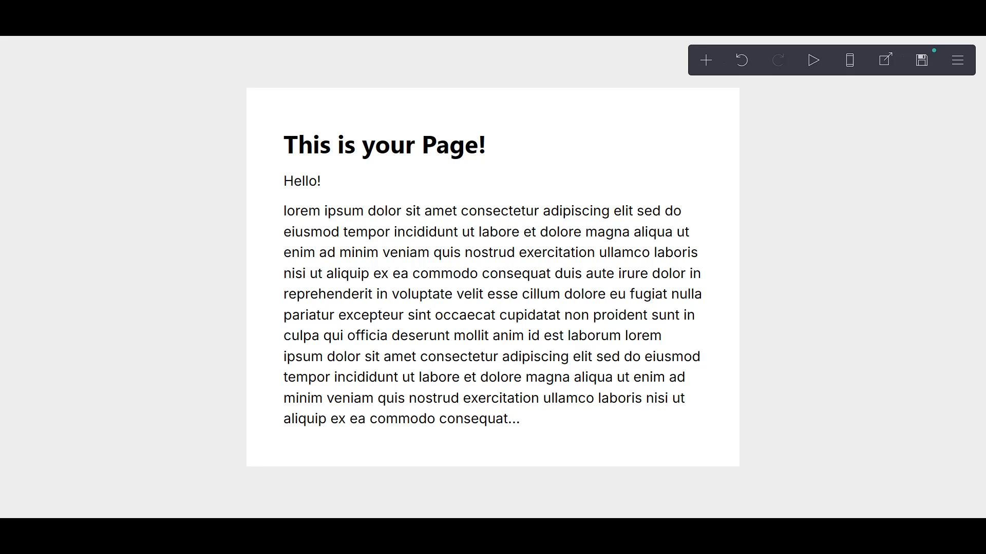
{"action": "mouse_move", "coordinate": [784, 316]}
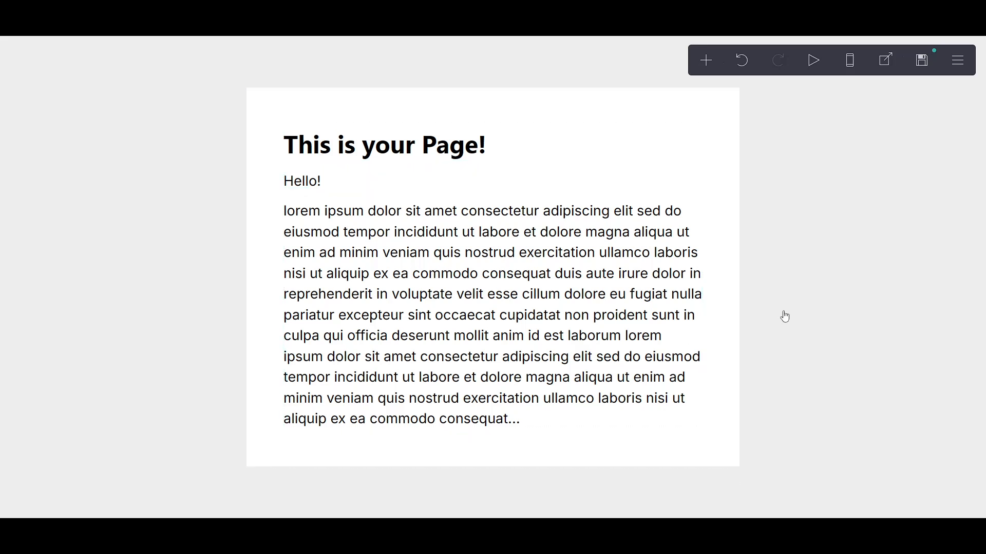
{"action": "mouse_move", "coordinate": [817, 273]}
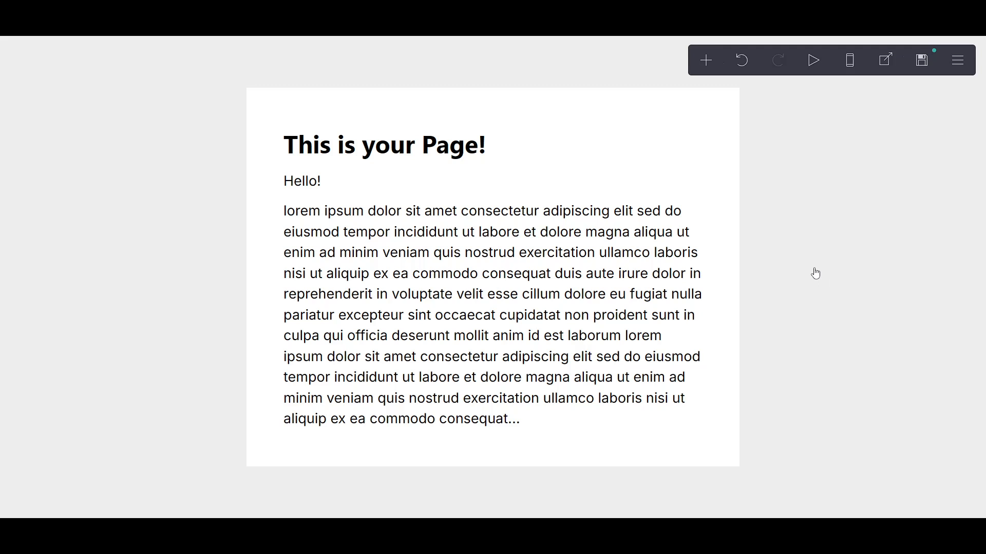
{"action": "mouse_move", "coordinate": [815, 274]}
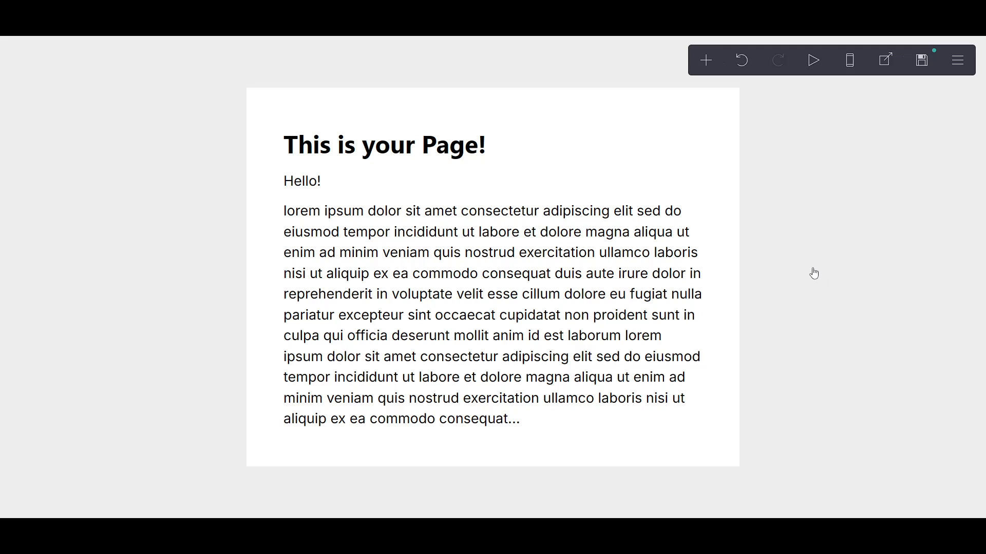
{"action": "mouse_move", "coordinate": [705, 60]}
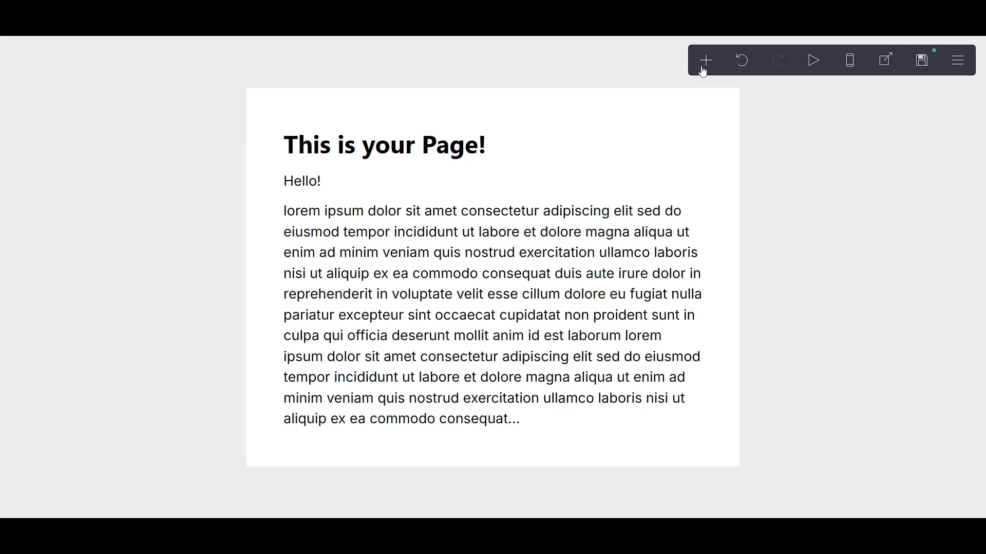
{"action": "mouse_move", "coordinate": [885, 60]}
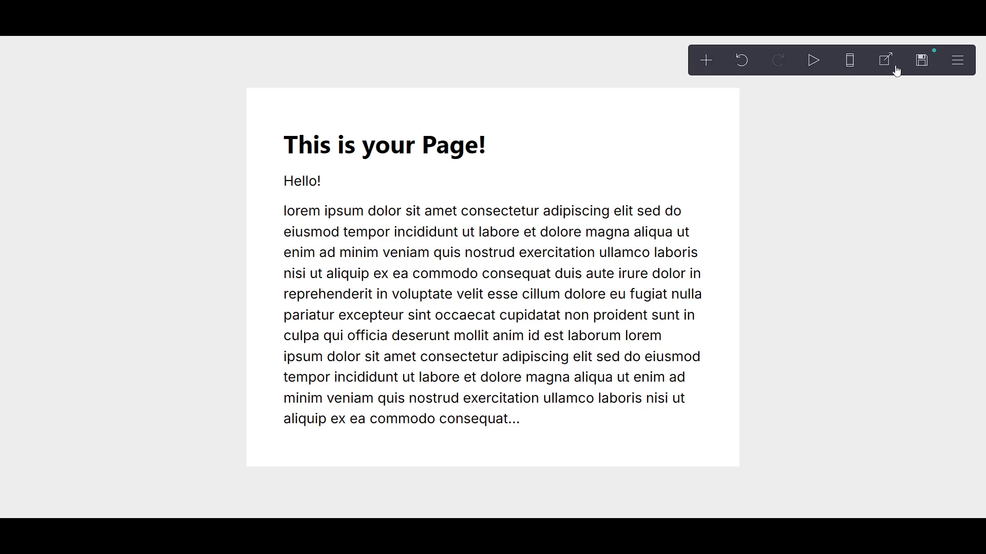
{"action": "mouse_move", "coordinate": [705, 60]}
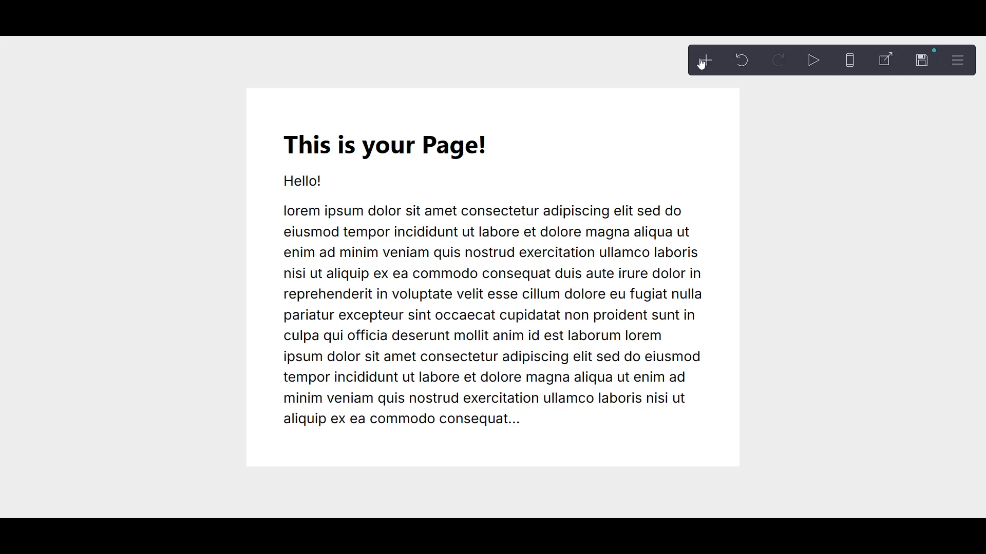
{"action": "mouse_move", "coordinate": [703, 59]}
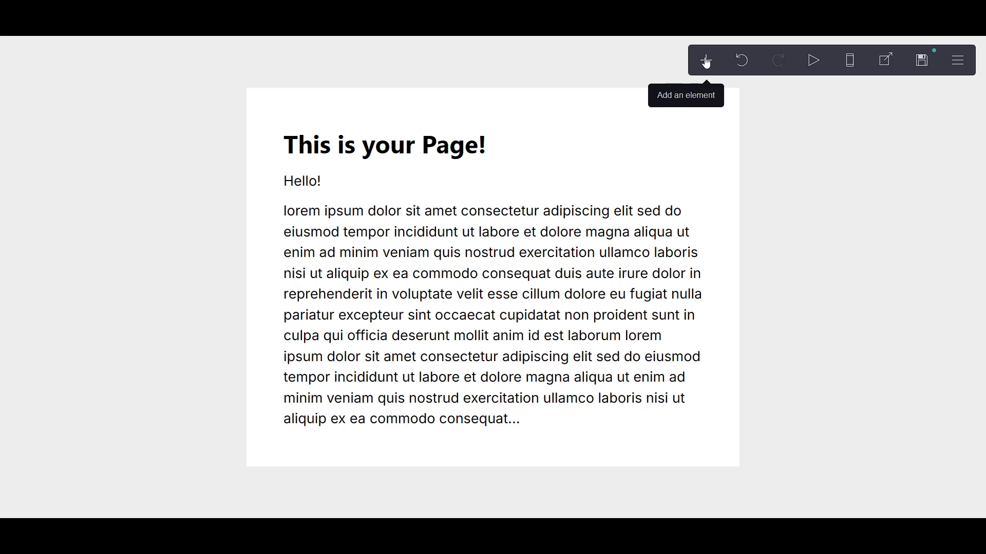
Bring up the Add Element chooser from the toolbar.
{"action": "left_click", "coordinate": [705, 59]}
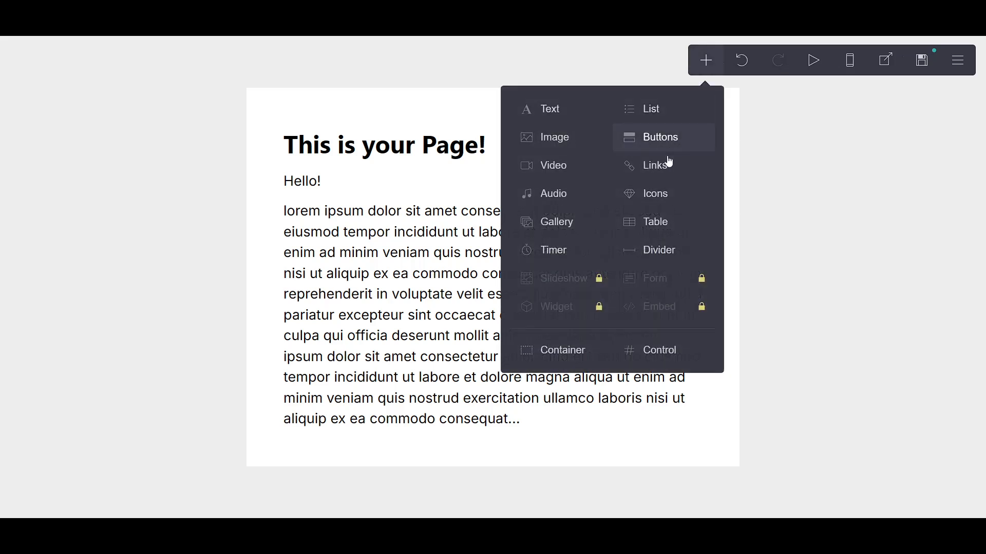
{"action": "mouse_move", "coordinate": [566, 351]}
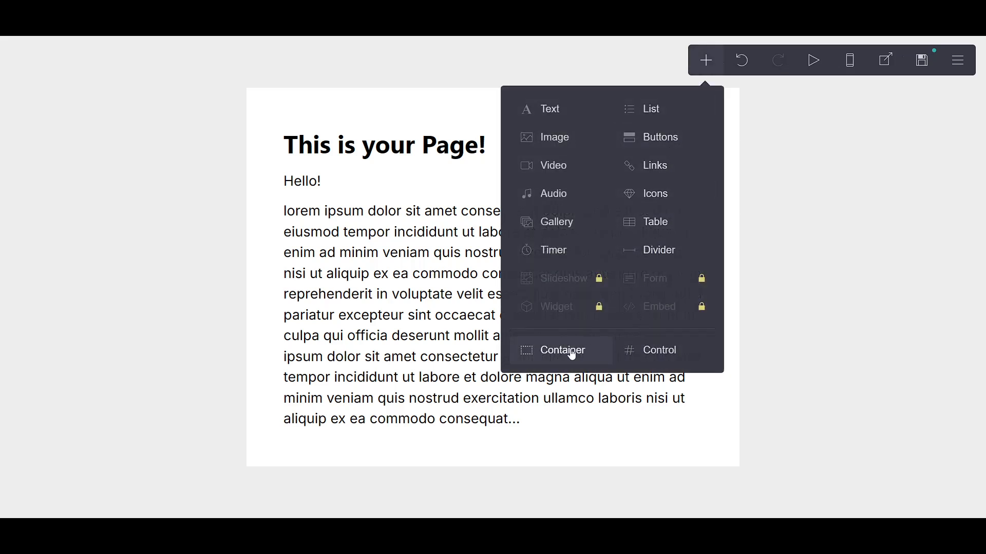
{"action": "mouse_move", "coordinate": [655, 317]}
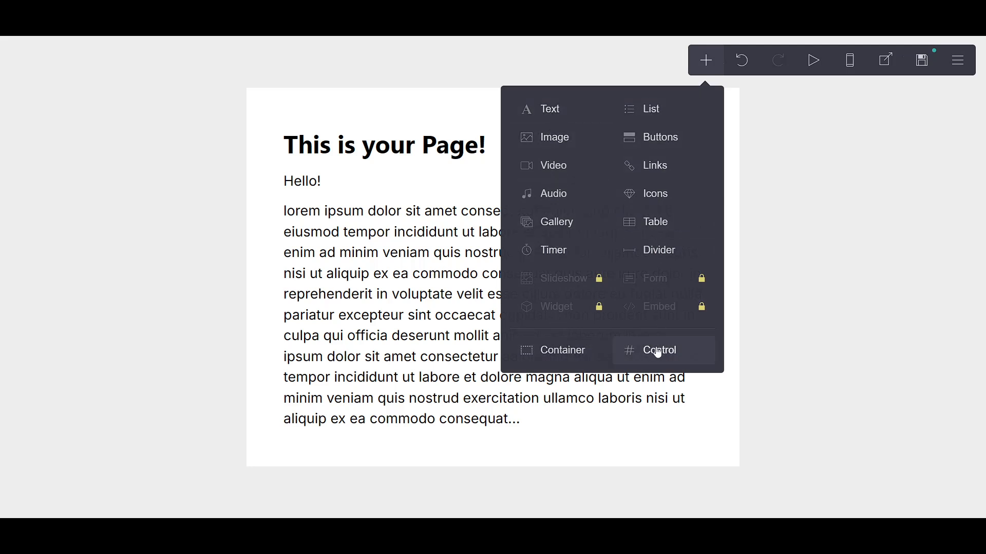
Add a Control element and change its type from Section Break to Header Marker.
{"action": "left_click", "coordinate": [658, 350]}
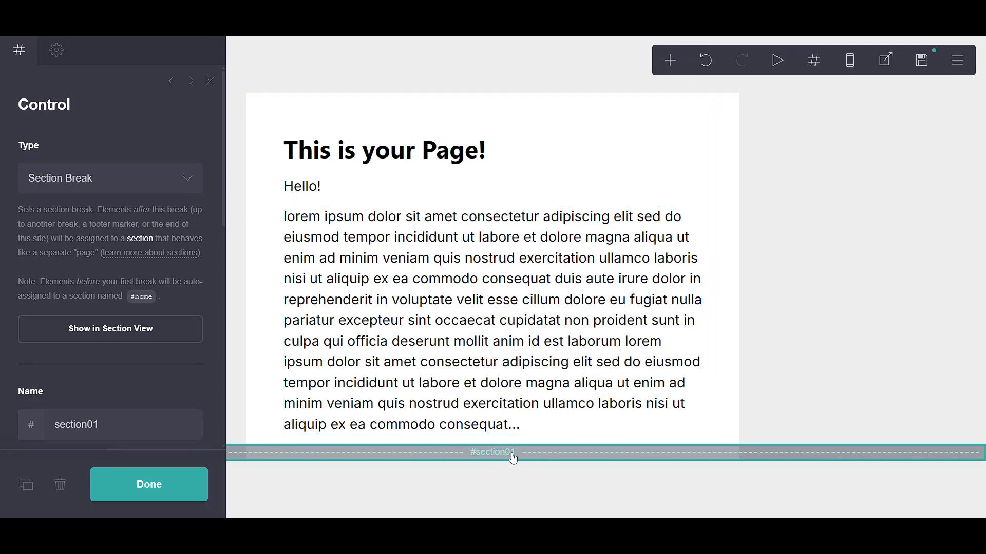
{"action": "mouse_move", "coordinate": [491, 462]}
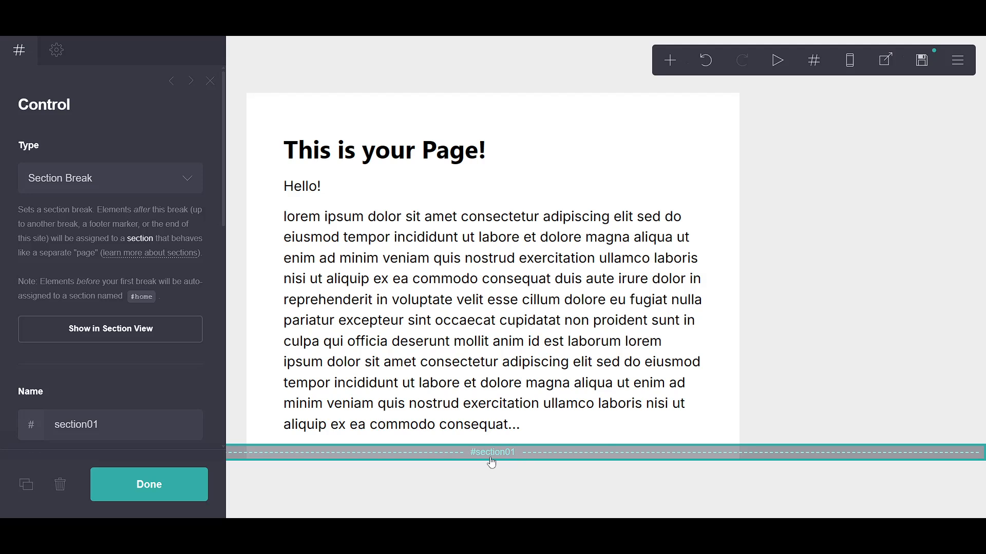
{"action": "mouse_move", "coordinate": [447, 462]}
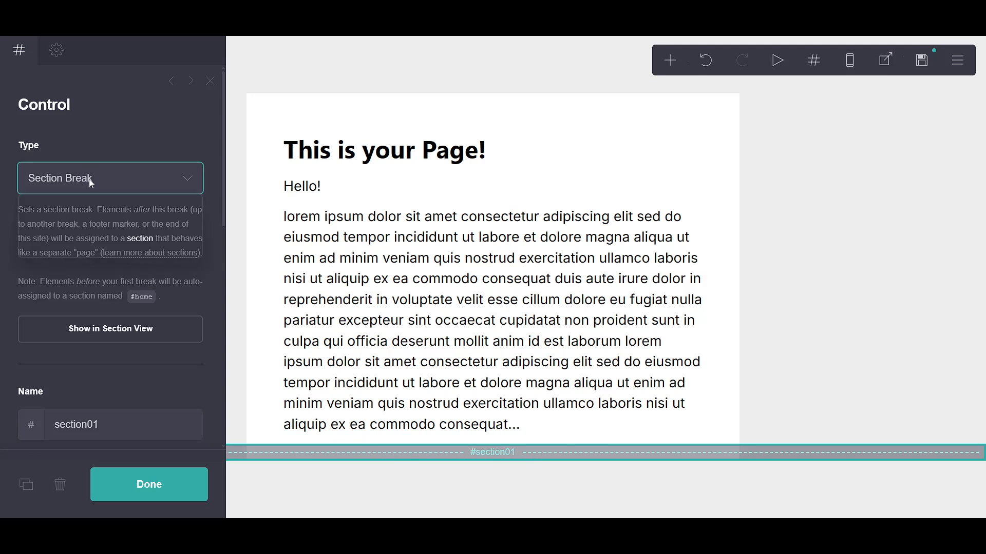
{"action": "left_click", "coordinate": [110, 178]}
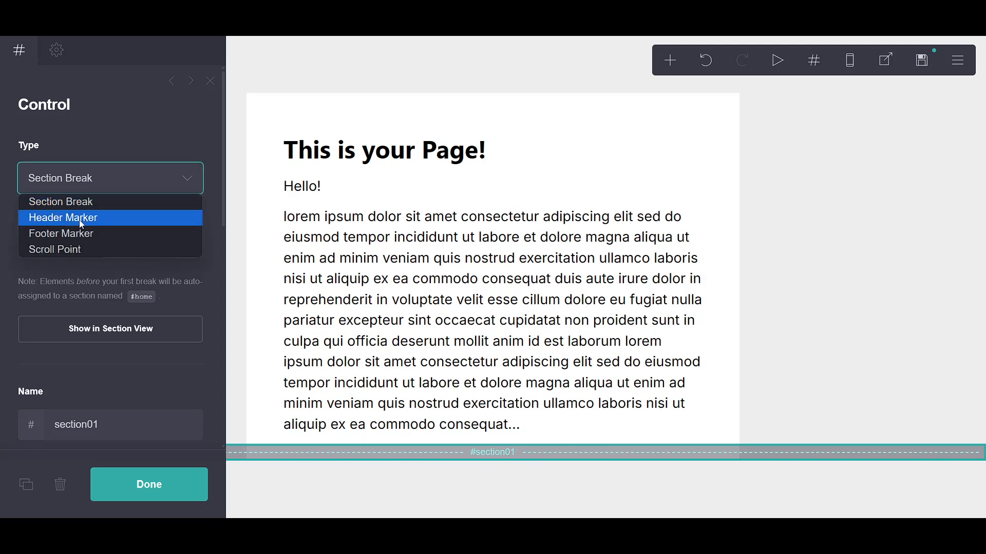
{"action": "left_click", "coordinate": [64, 217]}
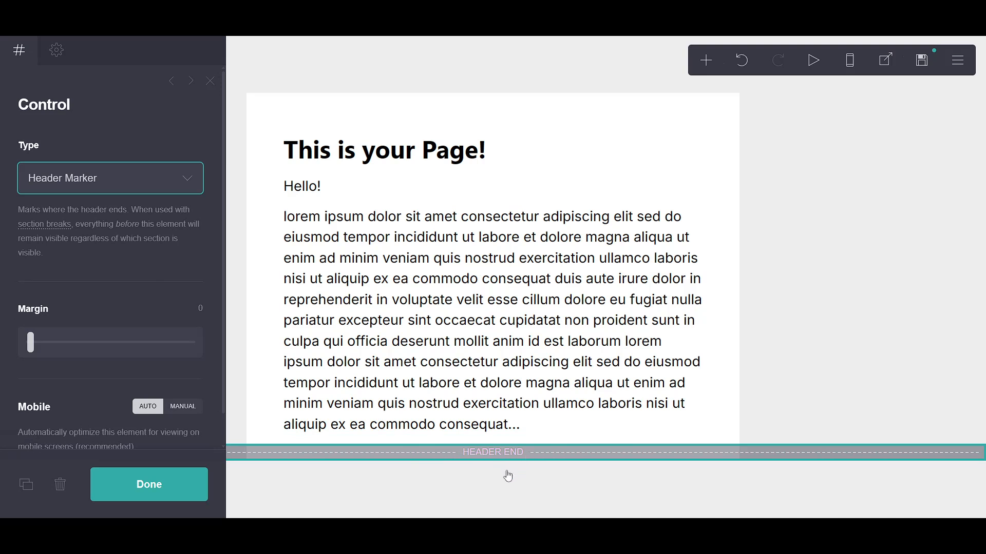
{"action": "mouse_move", "coordinate": [493, 463]}
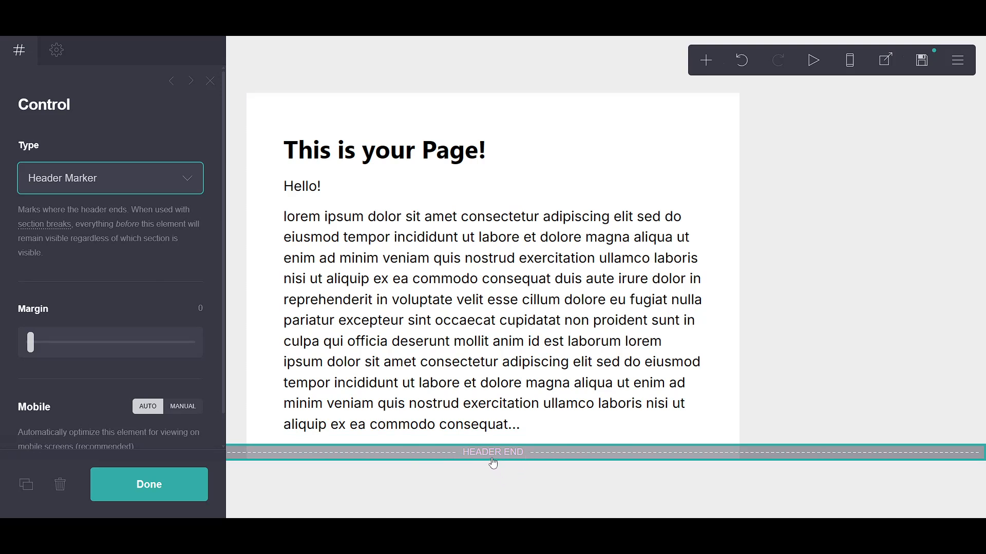
{"action": "mouse_move", "coordinate": [461, 175]}
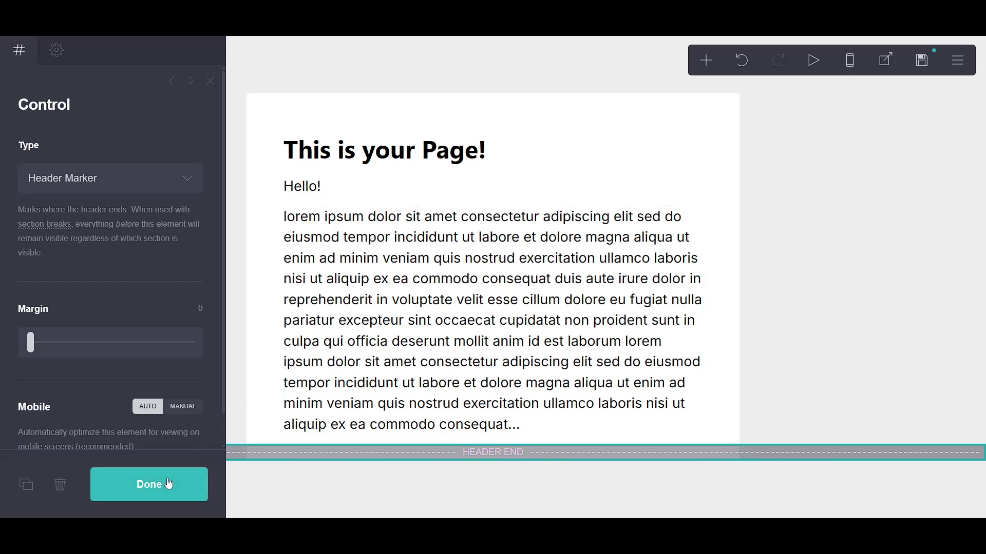
Finish the header marker and add an empty Container element below the text.
{"action": "left_click", "coordinate": [149, 484]}
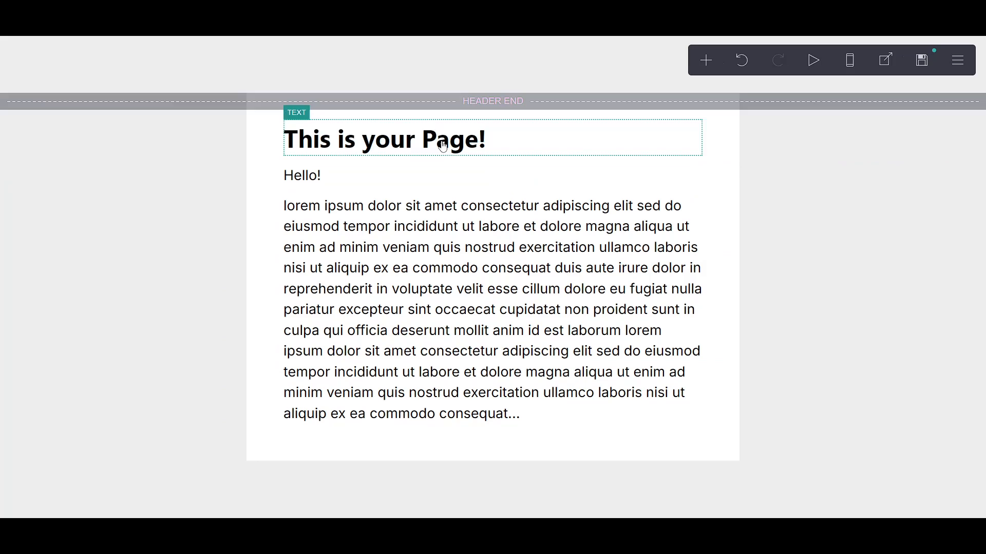
{"action": "mouse_move", "coordinate": [541, 101]}
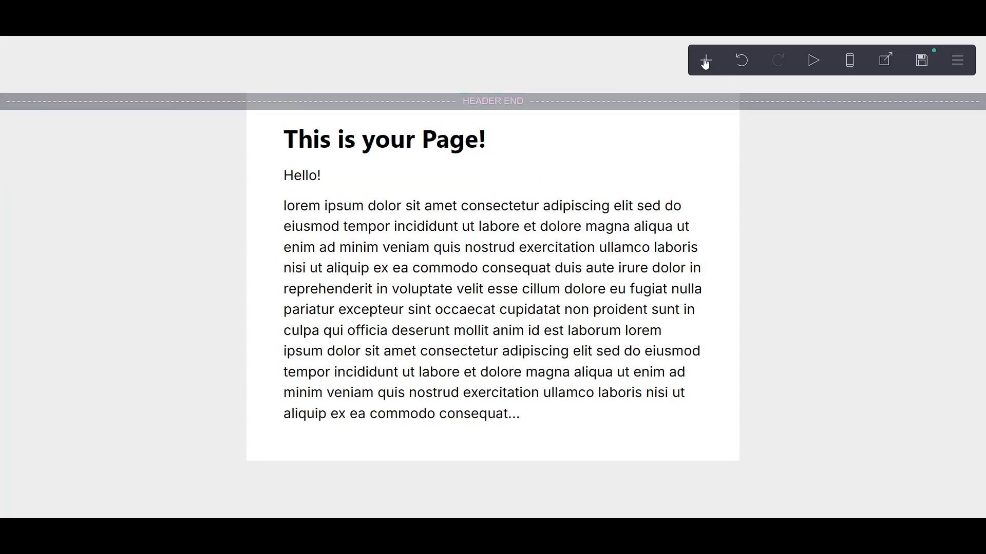
{"action": "left_click", "coordinate": [704, 59]}
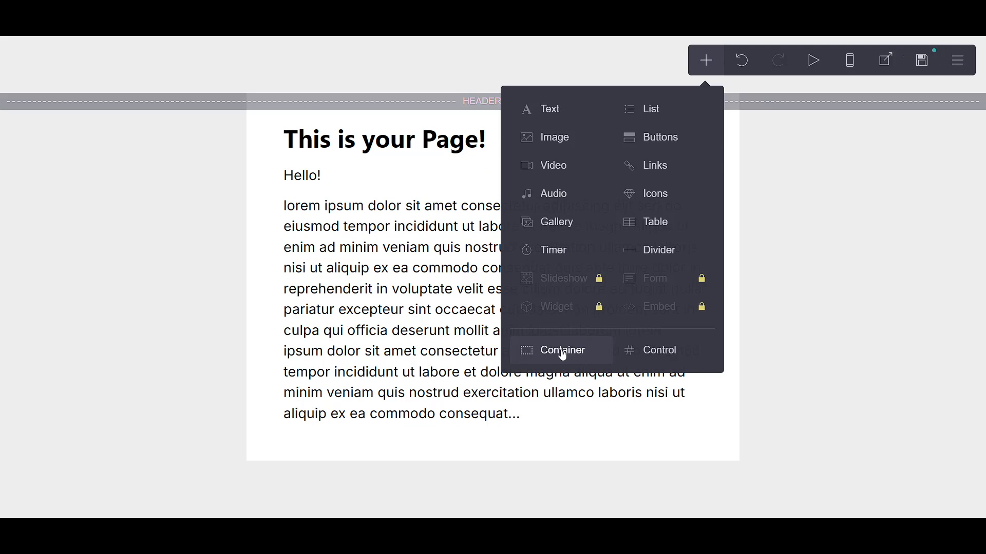
{"action": "left_click", "coordinate": [562, 350]}
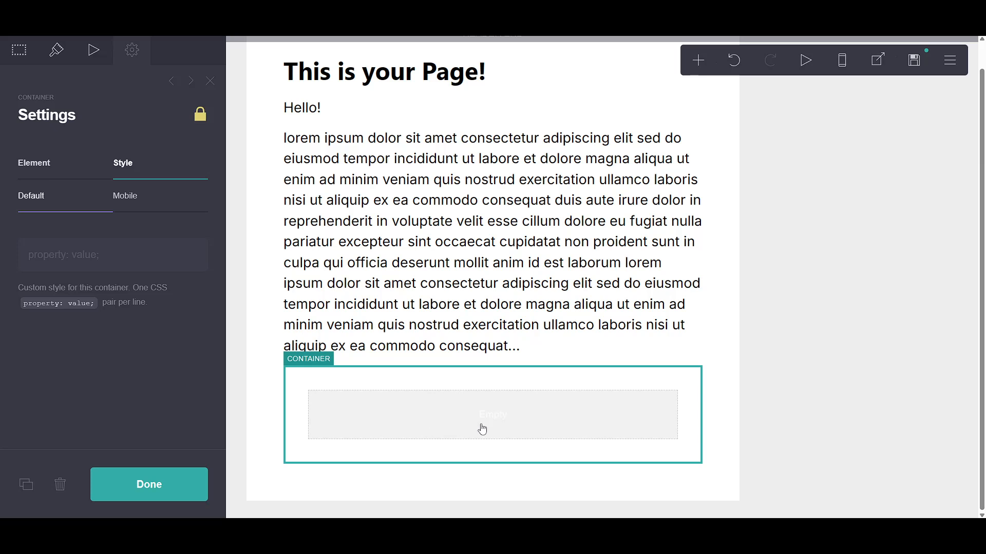
{"action": "mouse_move", "coordinate": [213, 292]}
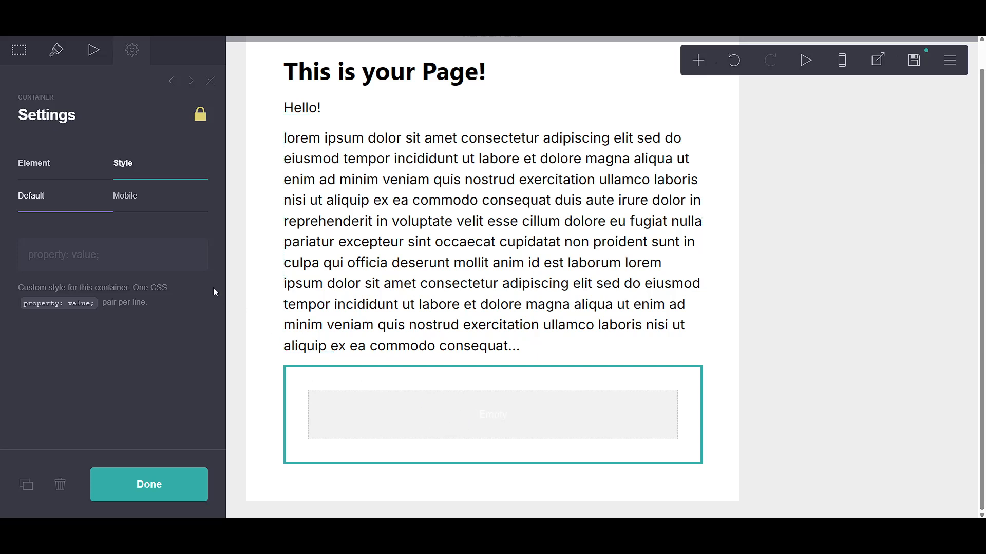
Close the container settings so it can be moved above the Header End marker.
{"action": "left_click", "coordinate": [34, 165]}
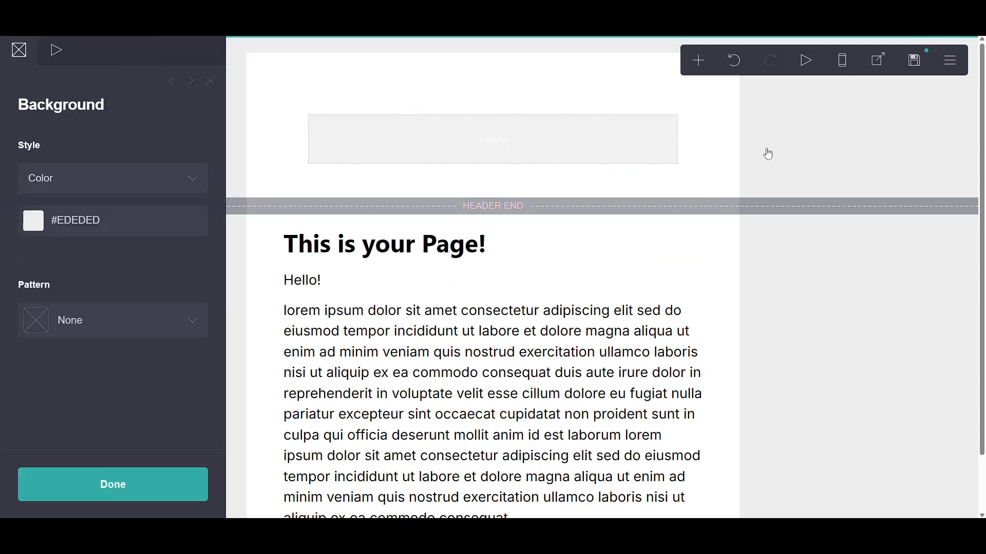
{"action": "mouse_move", "coordinate": [784, 154]}
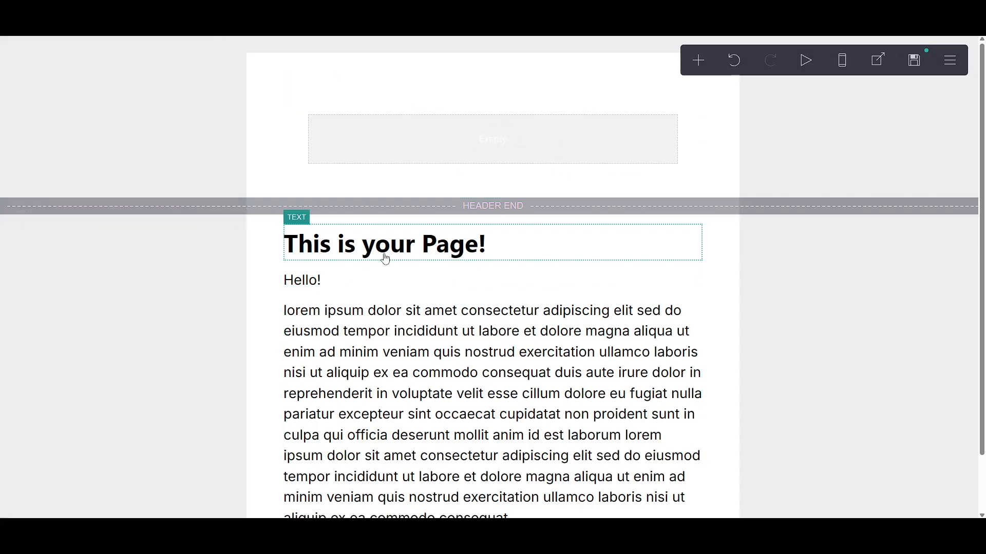
Copy the 'This is your Page!' heading into the container and reword it to 'Header Contents'.
{"action": "left_click", "coordinate": [384, 244]}
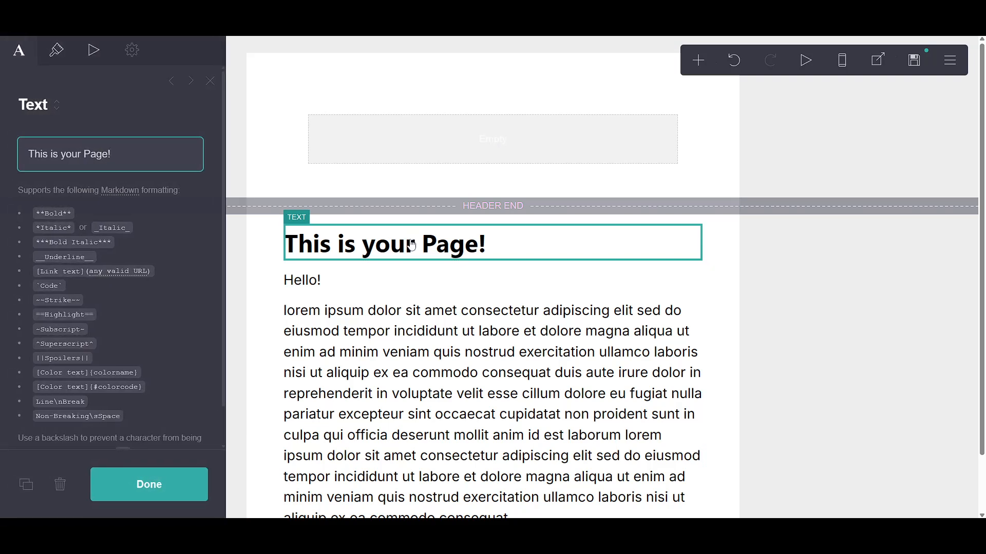
{"action": "left_click", "coordinate": [148, 484]}
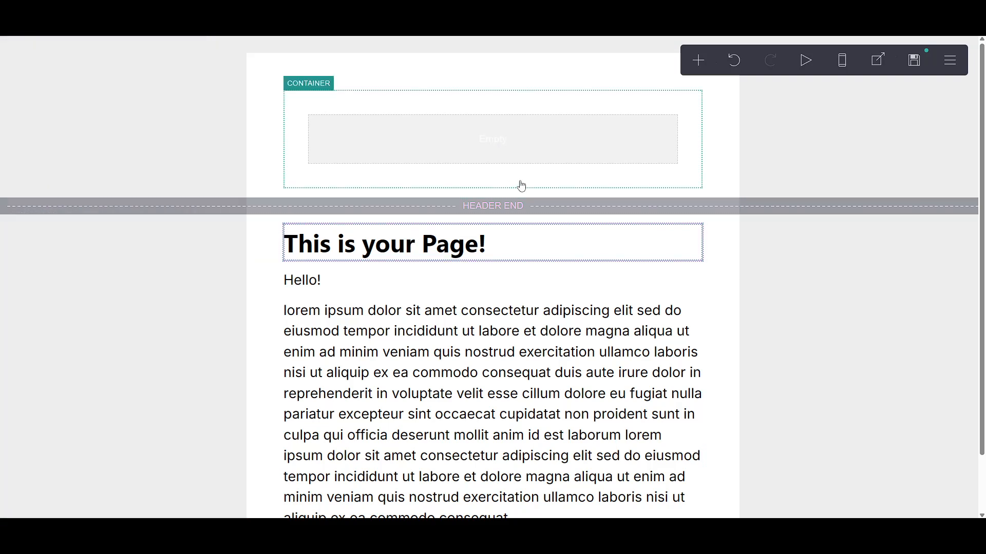
{"action": "mouse_move", "coordinate": [713, 146]}
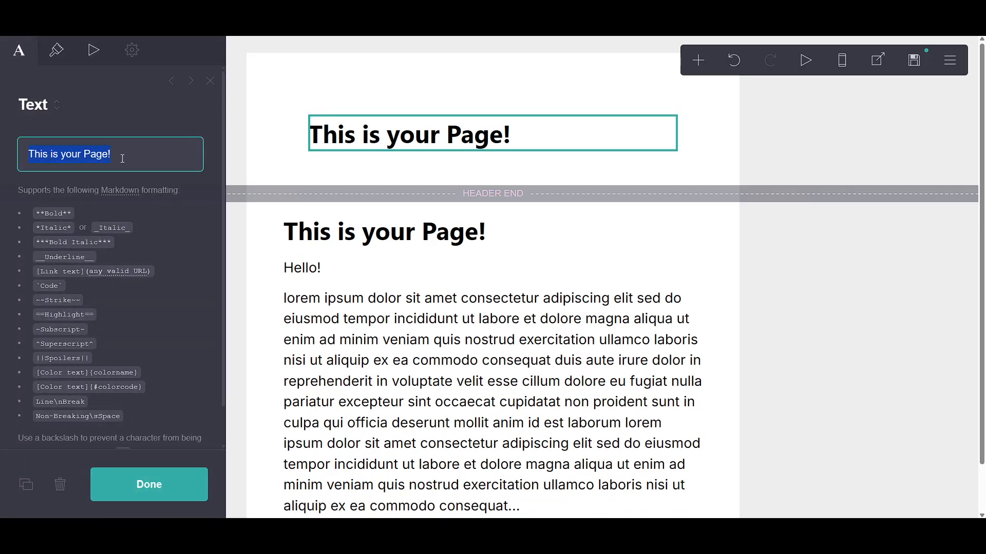
{"action": "type", "text": "Header"}
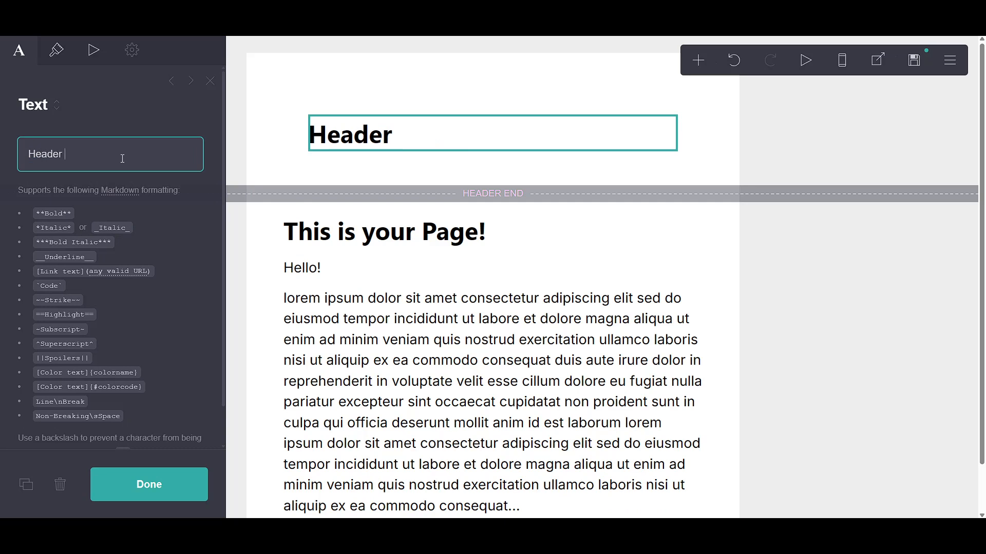
{"action": "type", "text": "Contetns"}
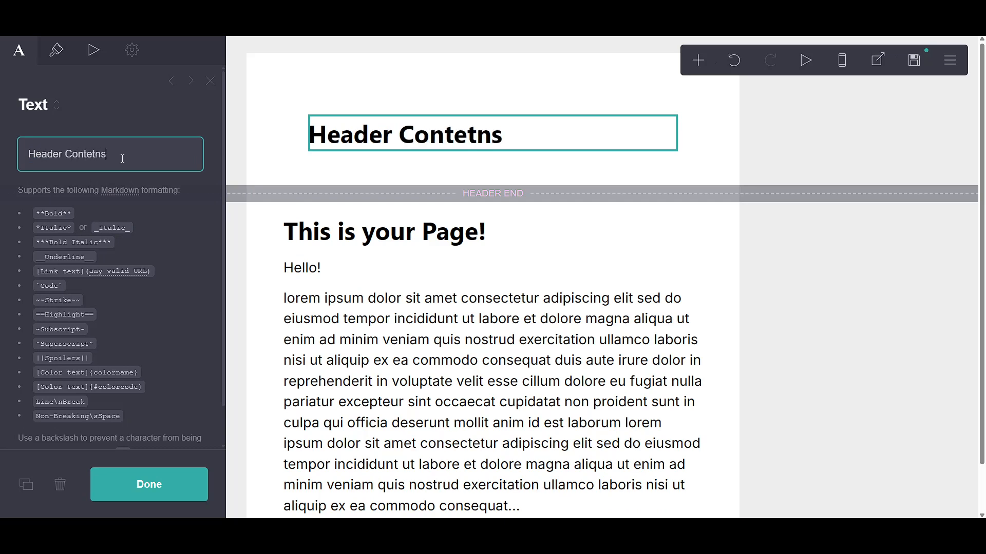
{"action": "key", "text": "BackSpace"}
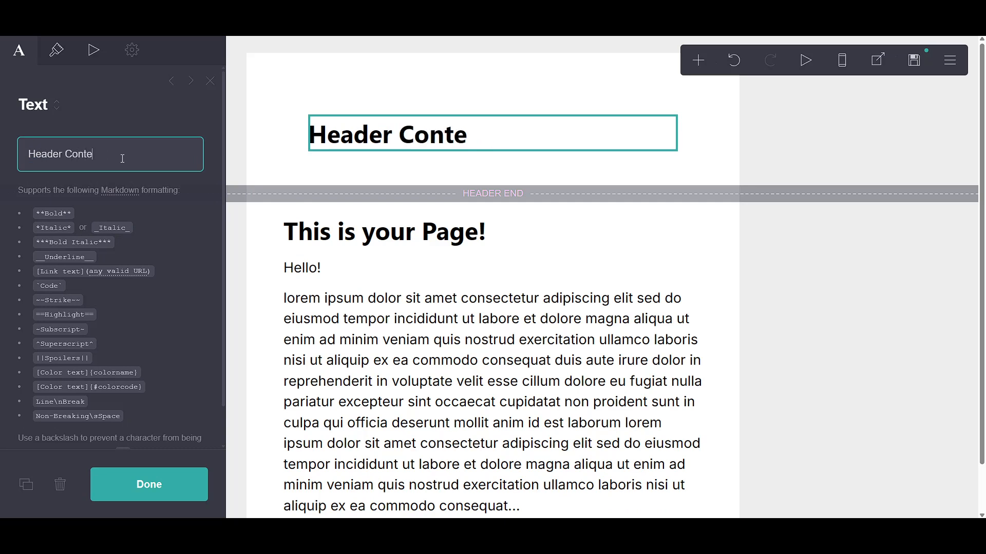
{"action": "type", "text": "nts"}
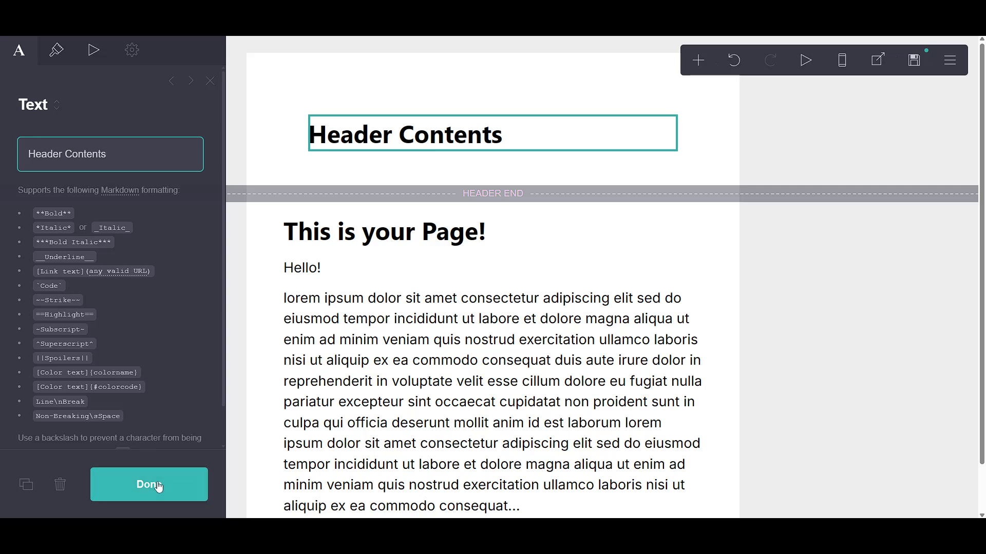
{"action": "left_click", "coordinate": [148, 484]}
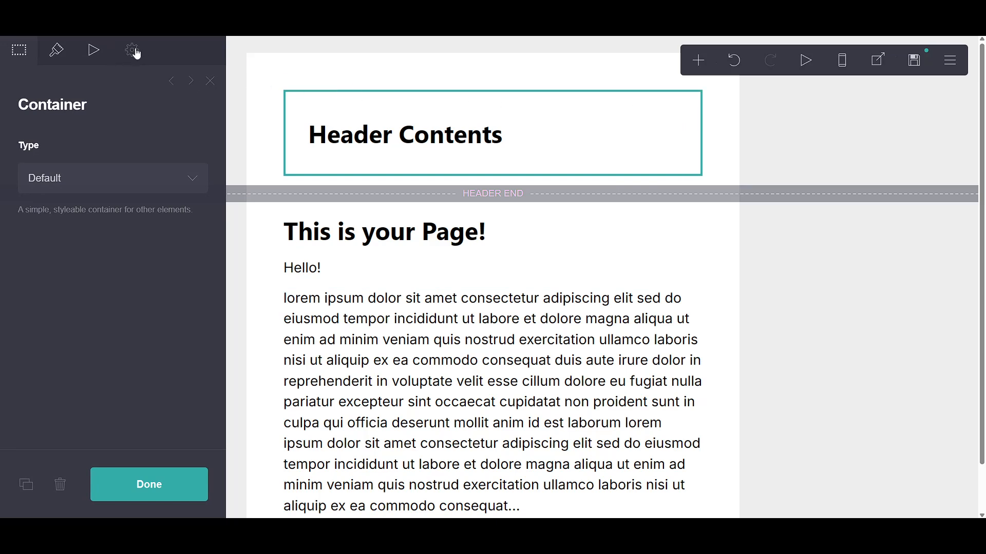
{"action": "mouse_move", "coordinate": [132, 51]}
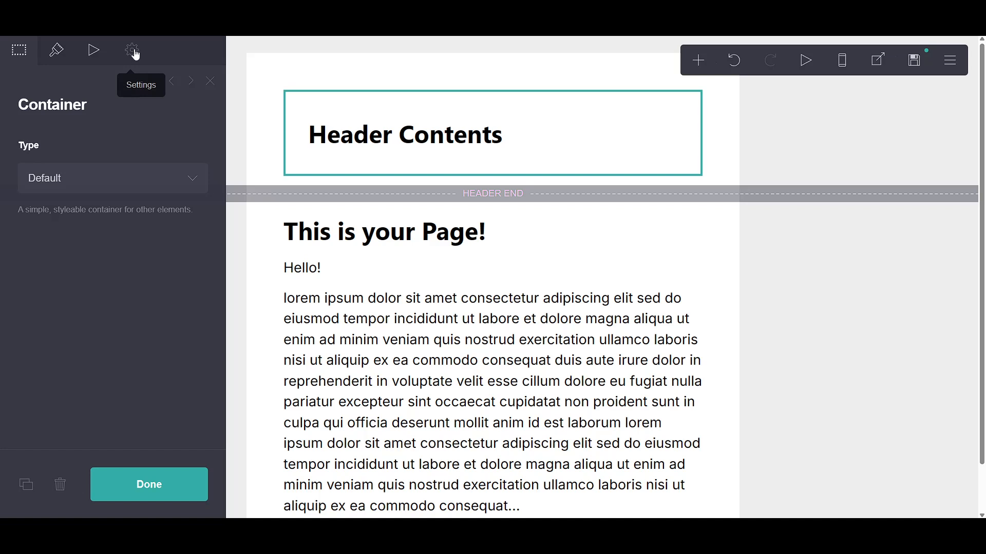
Enter the container's Style settings and focus the custom CSS field.
{"action": "left_click", "coordinate": [131, 51]}
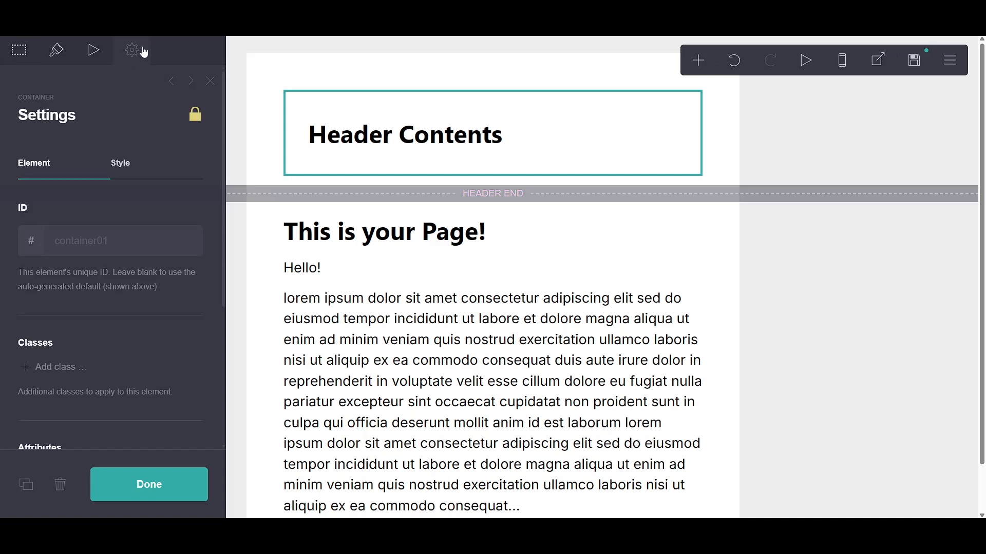
{"action": "left_click", "coordinate": [120, 163]}
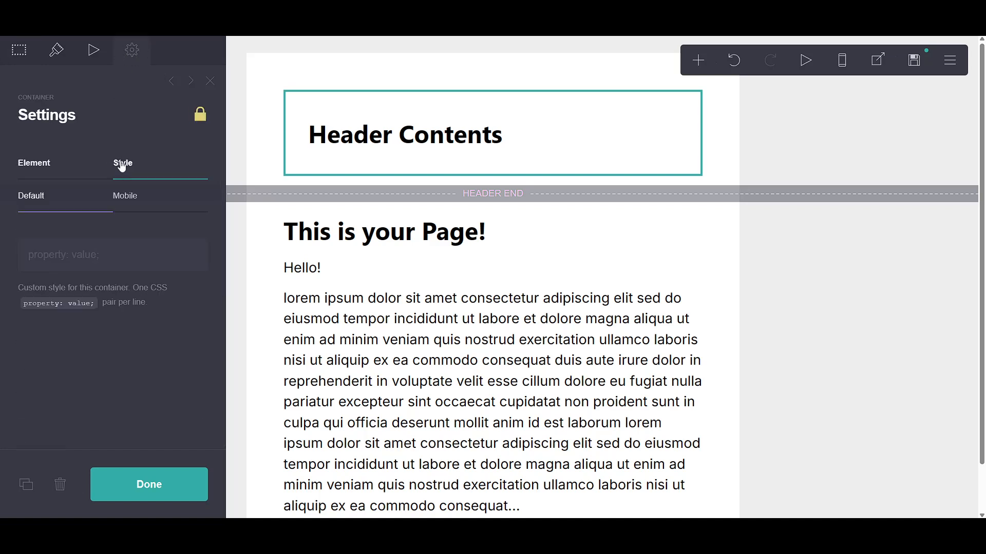
{"action": "left_click", "coordinate": [124, 163]}
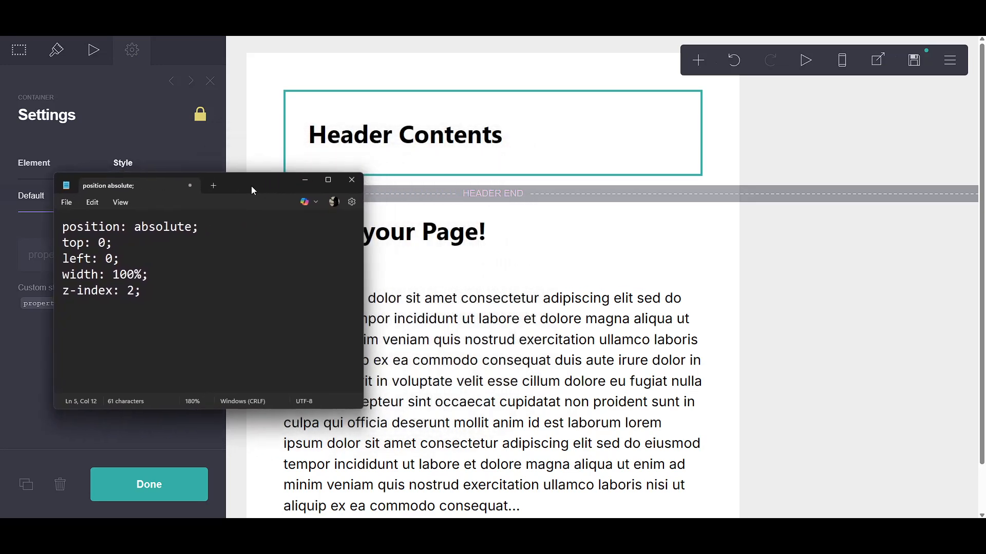
Select the absolute-positioning CSS rules in Notepad and apply them to the container via Done.
{"action": "left_click_drag", "start_coordinate": [252, 179], "coordinate": [415, 176]}
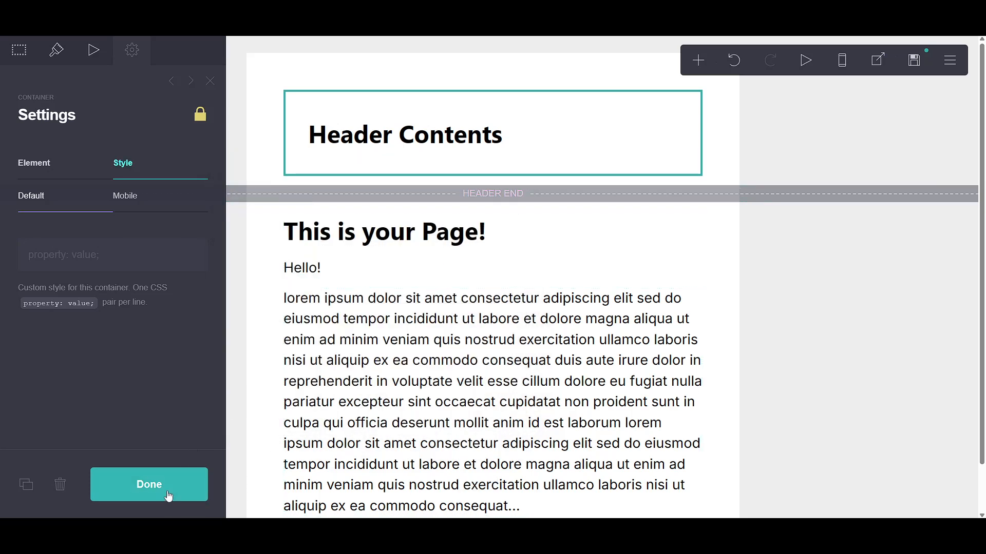
{"action": "left_click", "coordinate": [149, 484]}
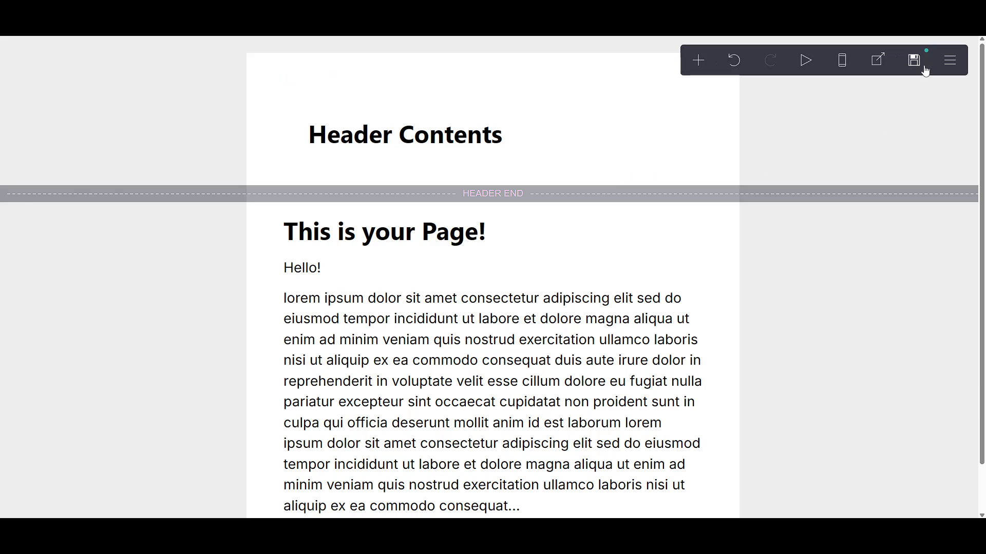
{"action": "left_click", "coordinate": [405, 134]}
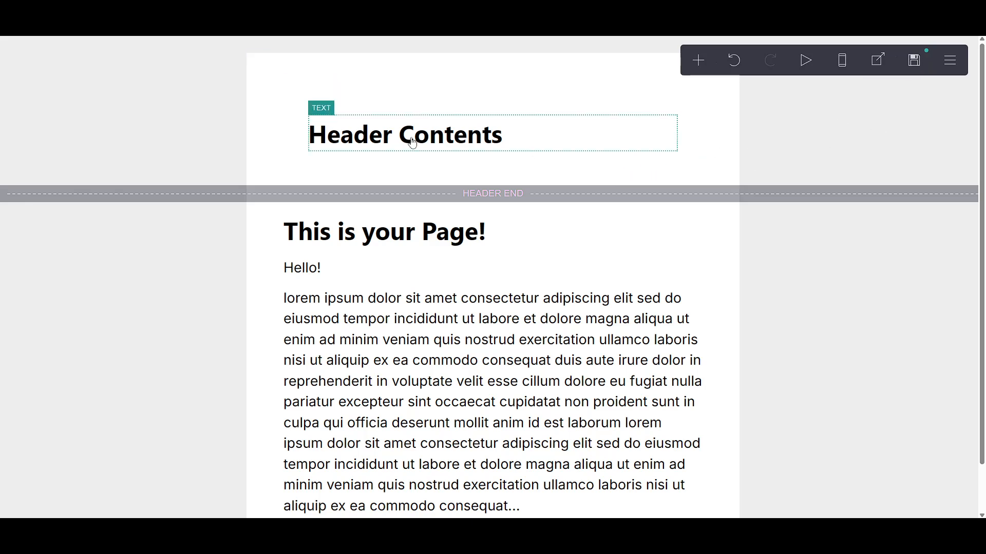
{"action": "left_click", "coordinate": [845, 294]}
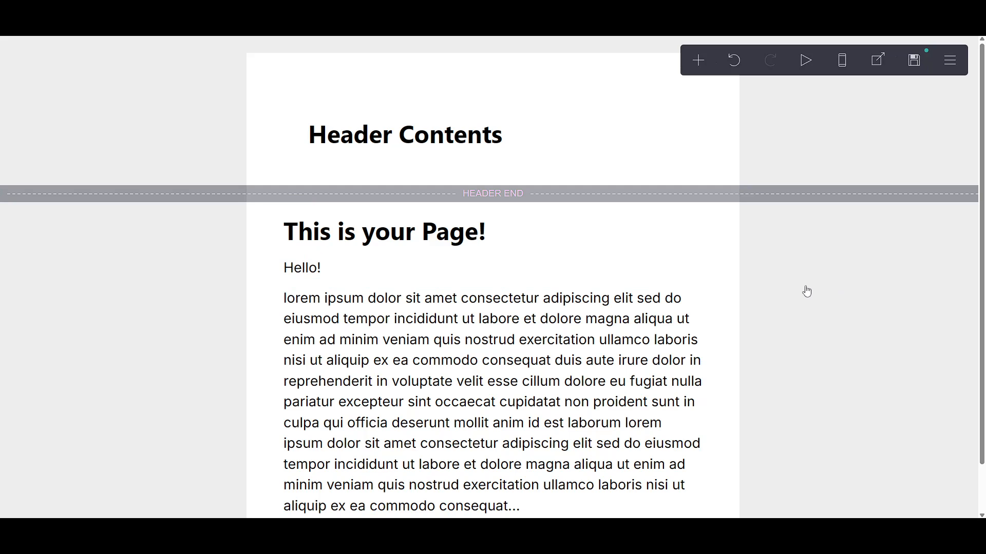
{"action": "mouse_move", "coordinate": [796, 299]}
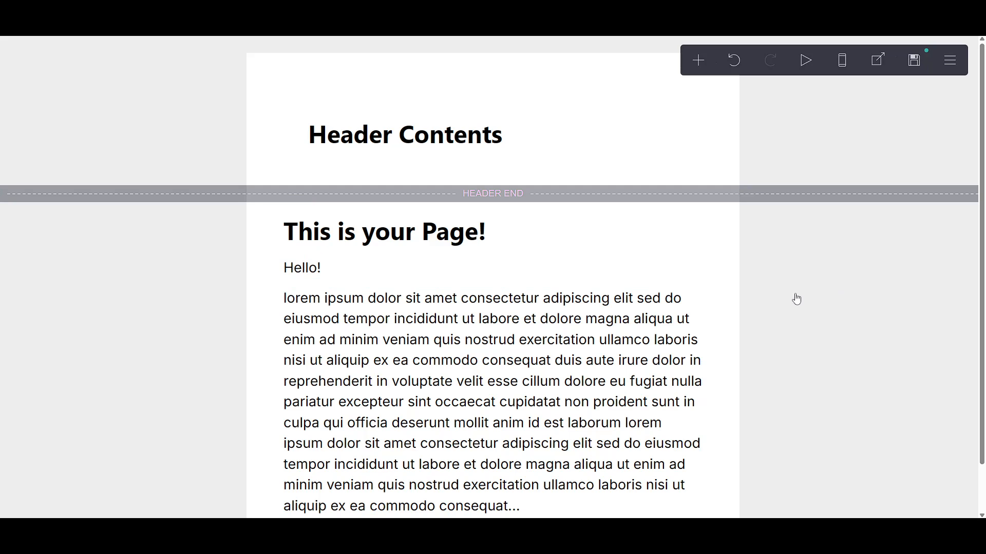